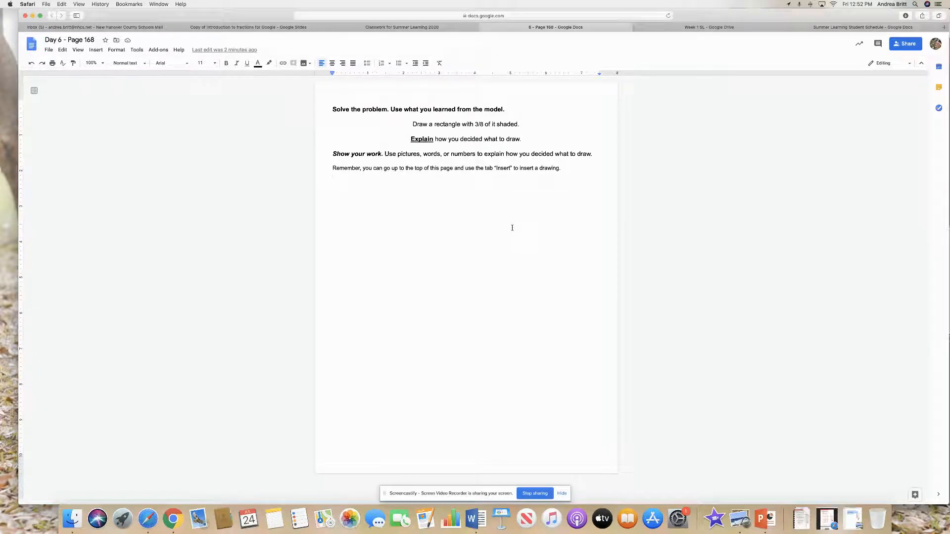
# Place the cursor below the instructions and start a new drawing via Insert > Drawing > New.
pyautogui.click(341, 175)
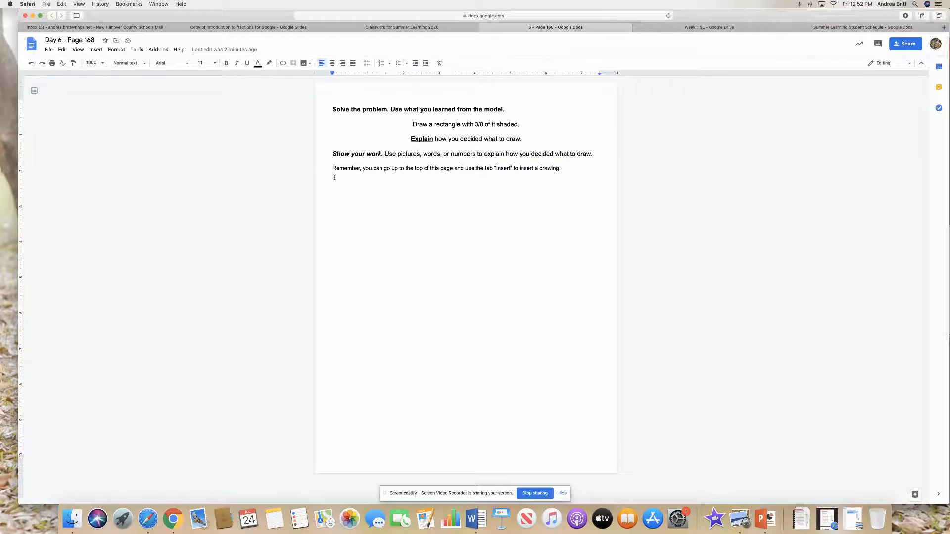
pyautogui.moveTo(155, 107)
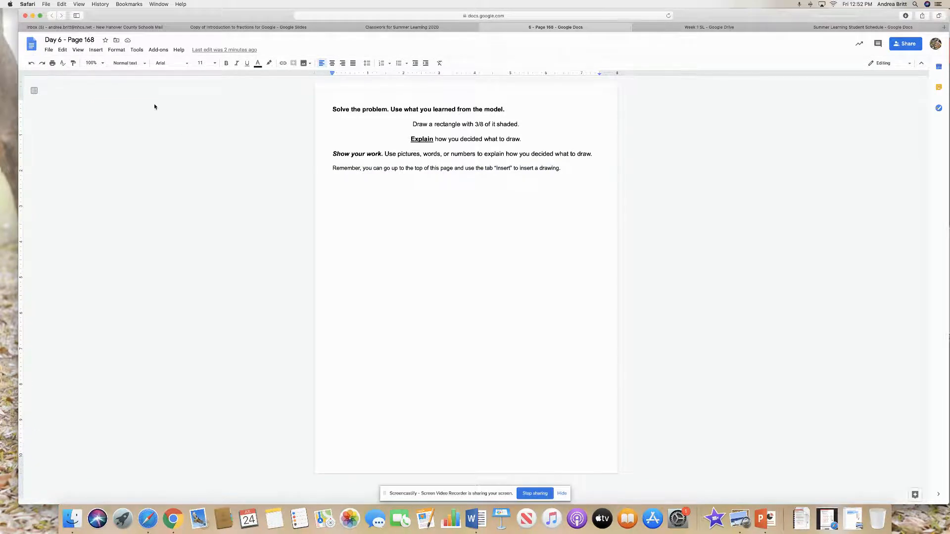
pyautogui.click(96, 49)
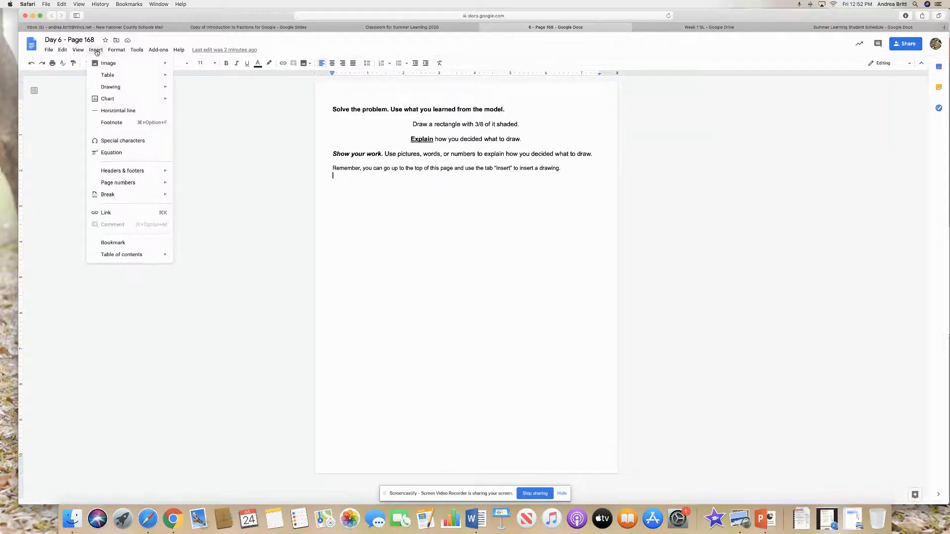
pyautogui.moveTo(107, 74)
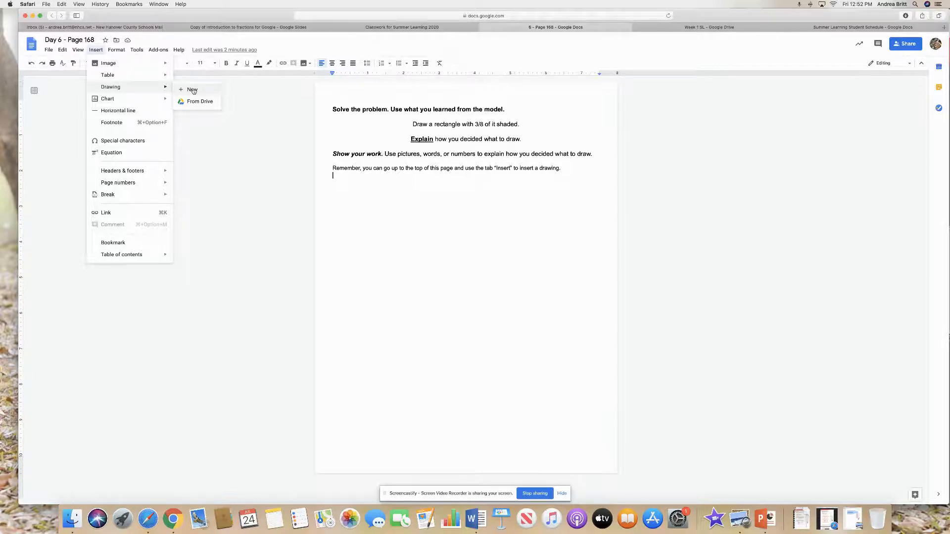
pyautogui.click(193, 90)
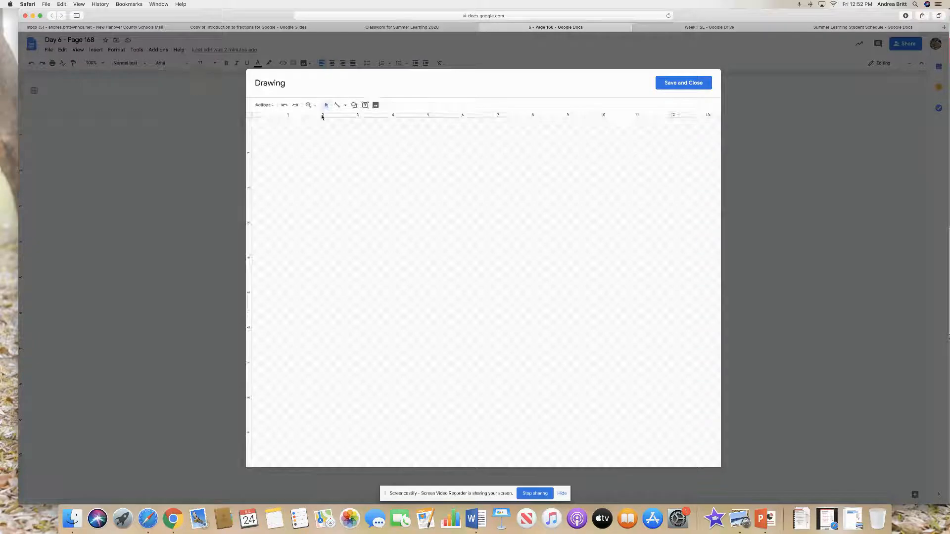
# Draw a rectangle shape on the canvas and stretch it wider.
pyautogui.click(354, 105)
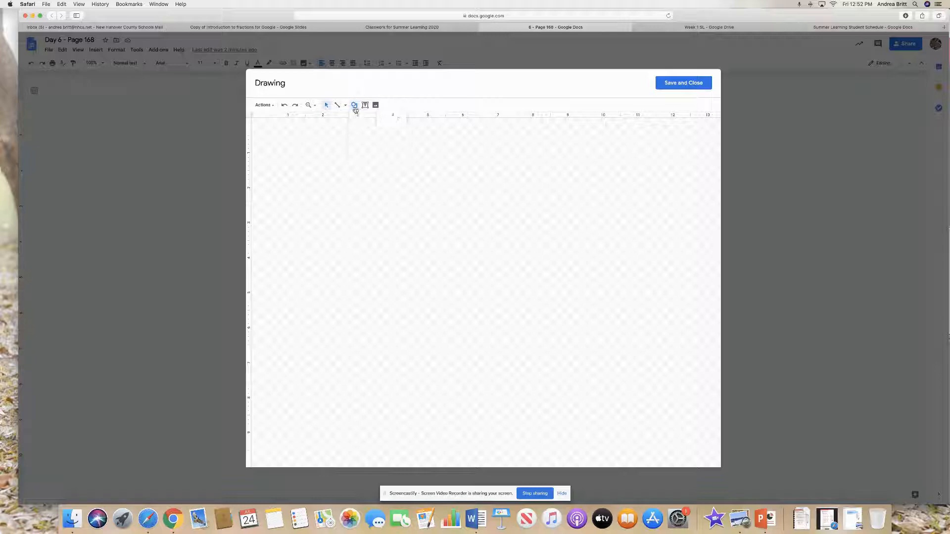
pyautogui.click(354, 105)
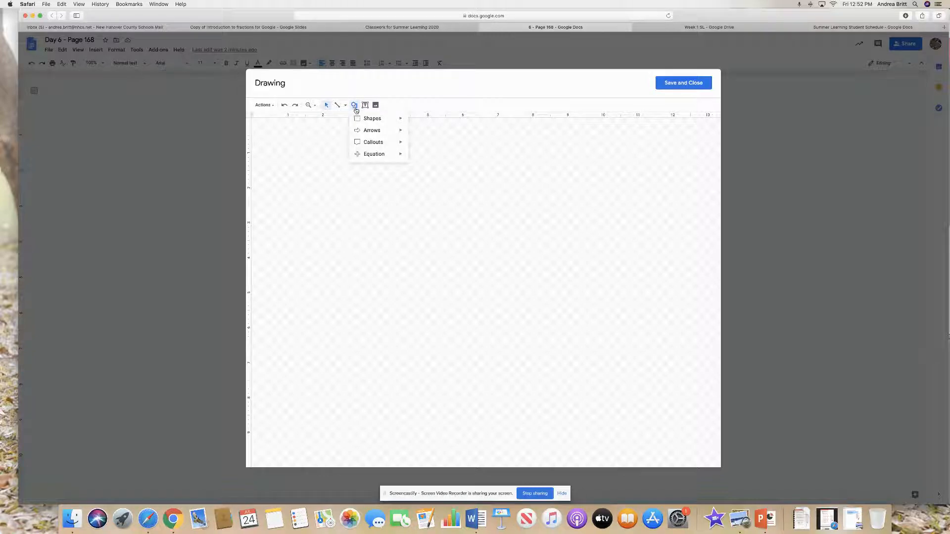
pyautogui.click(372, 118)
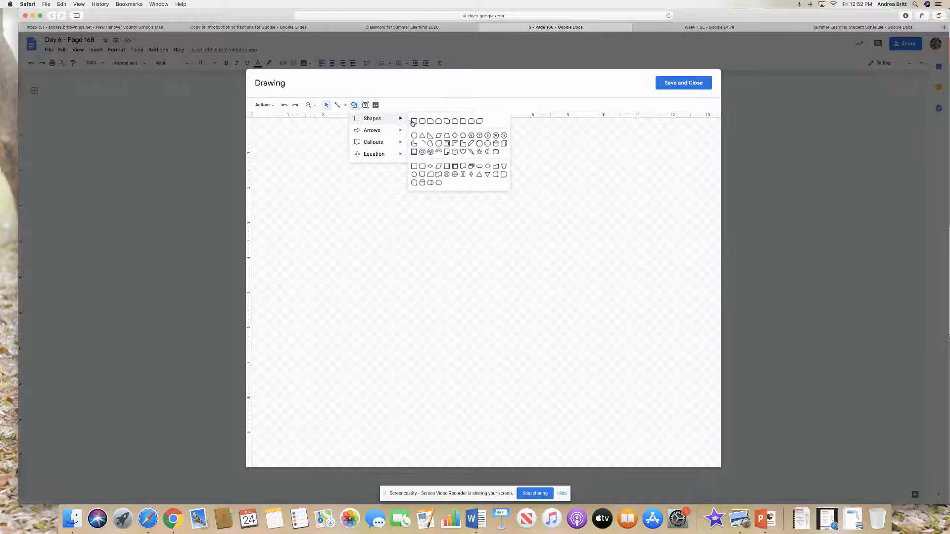
pyautogui.click(414, 121)
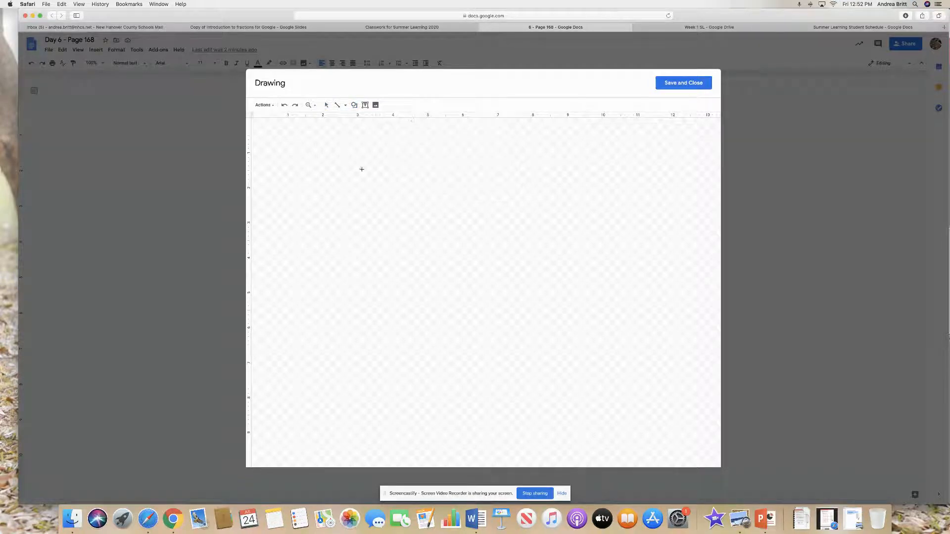
pyautogui.moveTo(362, 178); pyautogui.dragTo(477, 277)
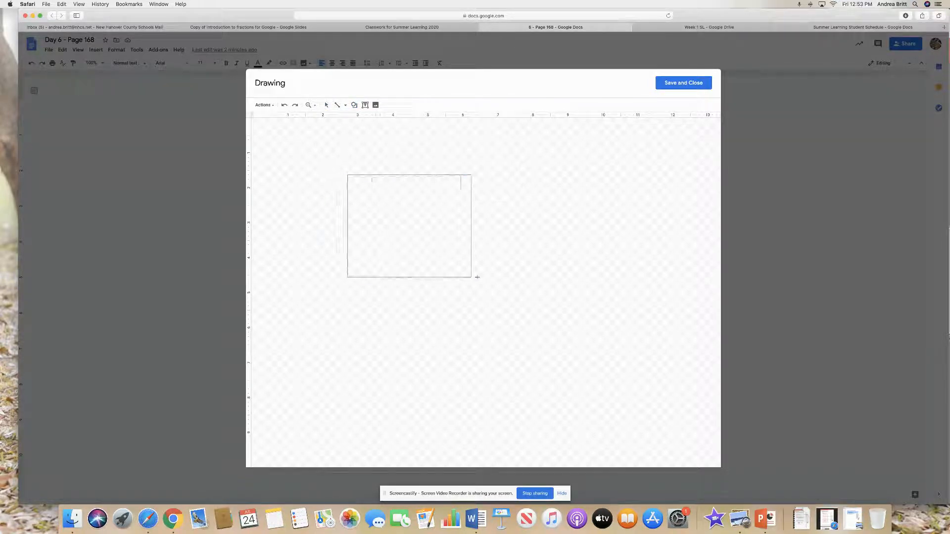
pyautogui.moveTo(477, 277); pyautogui.dragTo(616, 278)
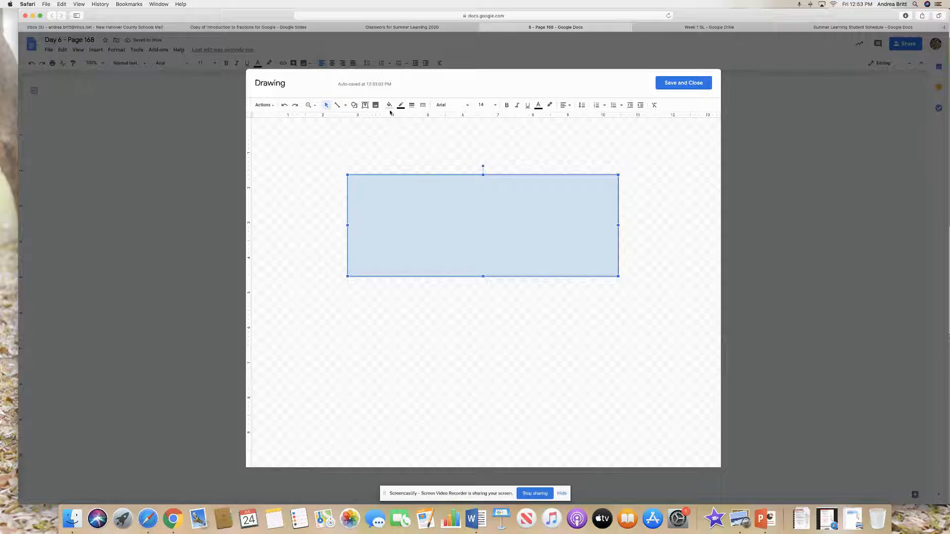
# Set the rectangle's fill to transparent with a thick border, then save the drawing into the document.
pyautogui.click(390, 105)
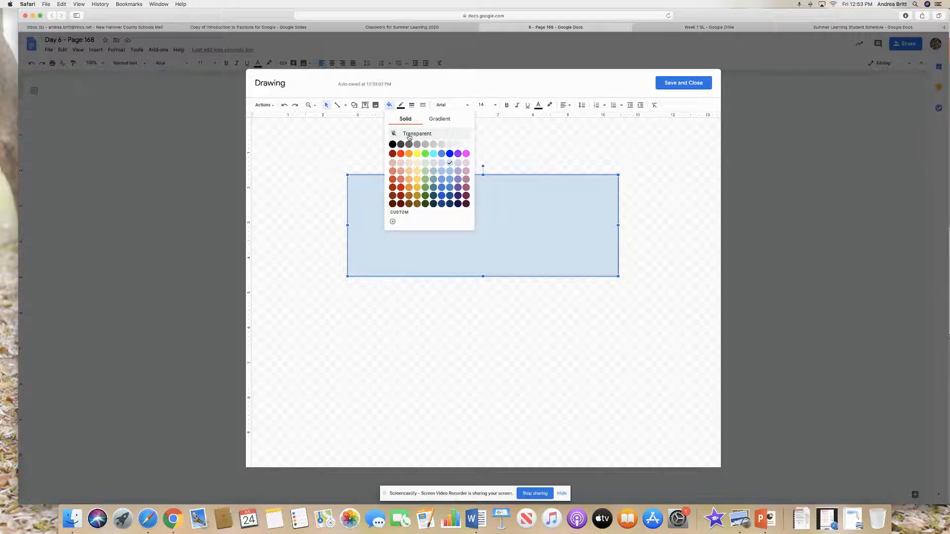
pyautogui.click(416, 134)
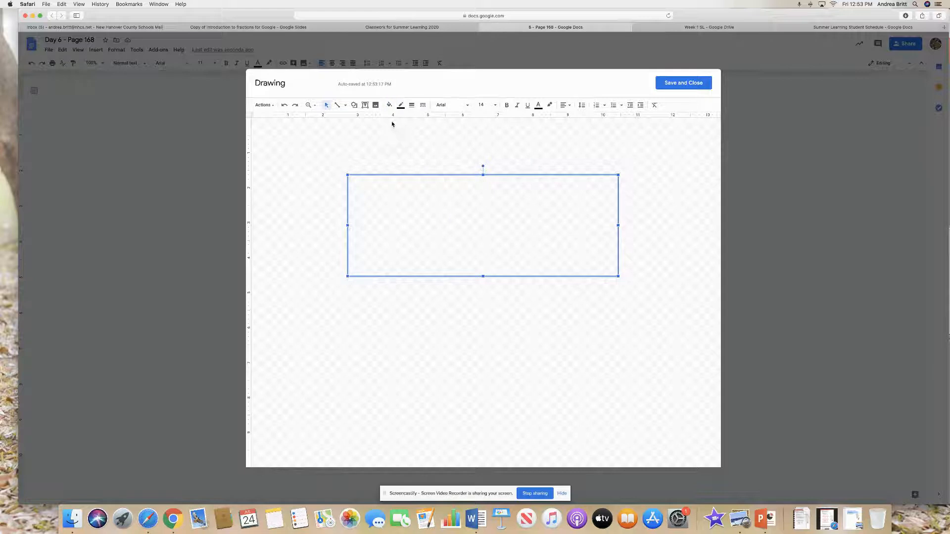
pyautogui.moveTo(416, 163)
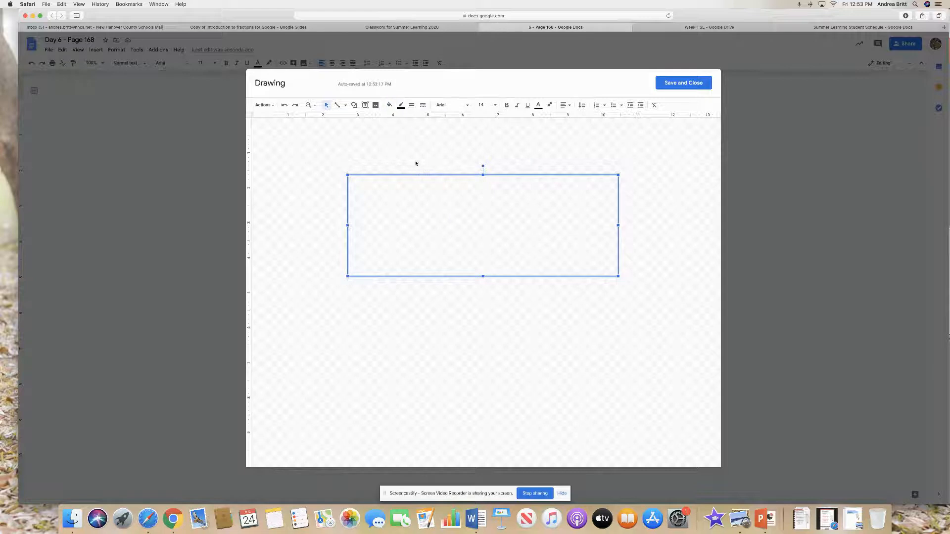
pyautogui.click(412, 105)
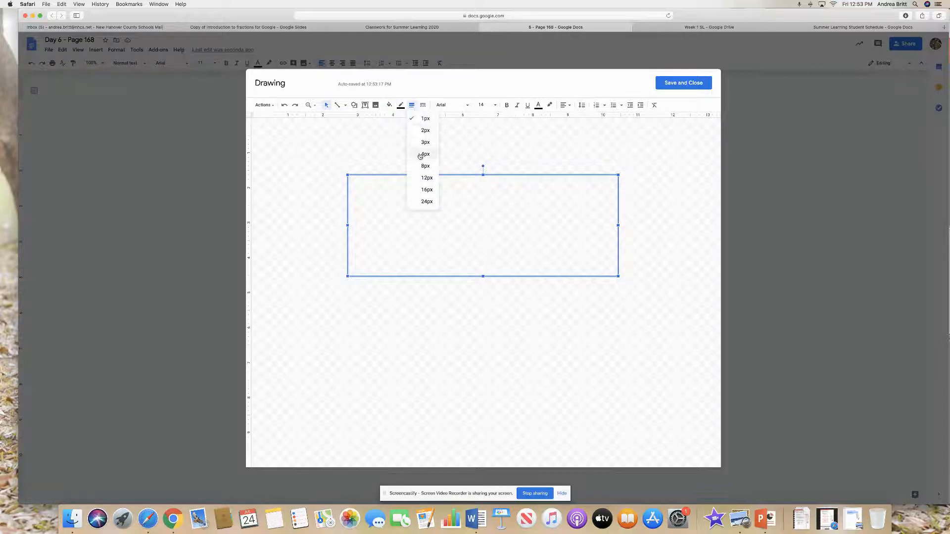
pyautogui.click(425, 154)
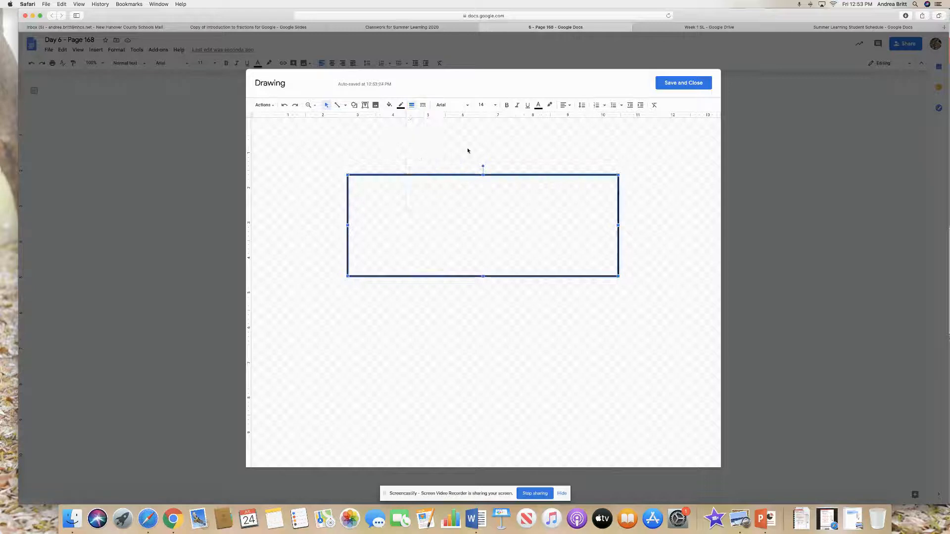
pyautogui.click(682, 82)
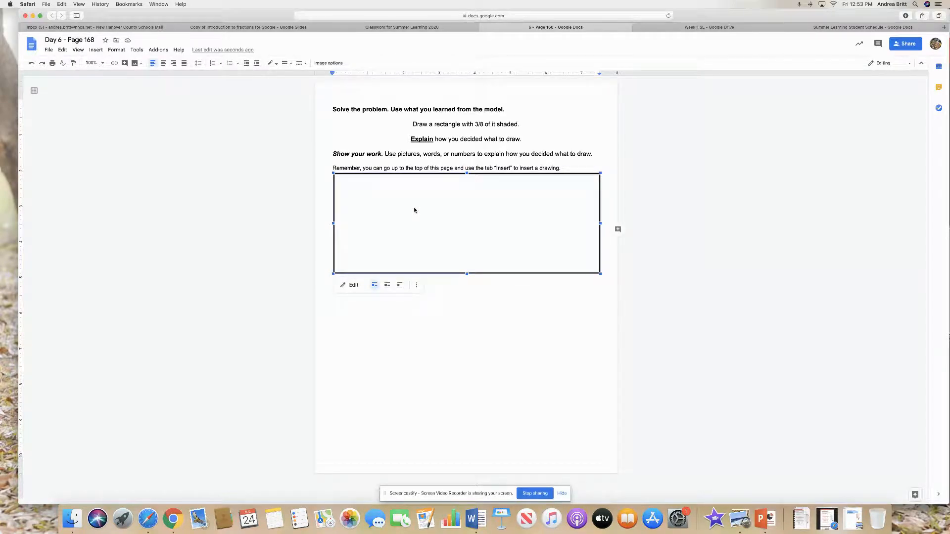
# Select the inserted rectangle drawing and choose Edit to reopen it.
pyautogui.click(412, 124)
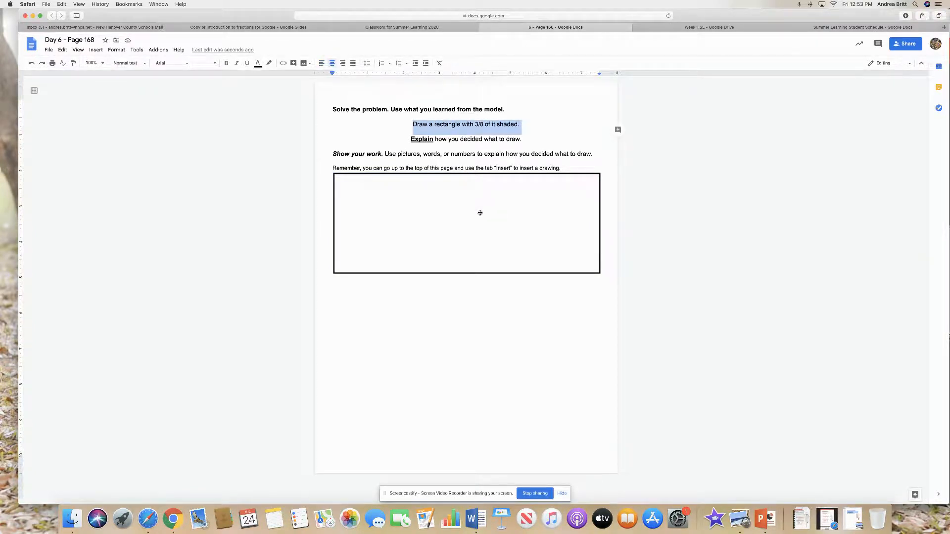
pyautogui.click(466, 222)
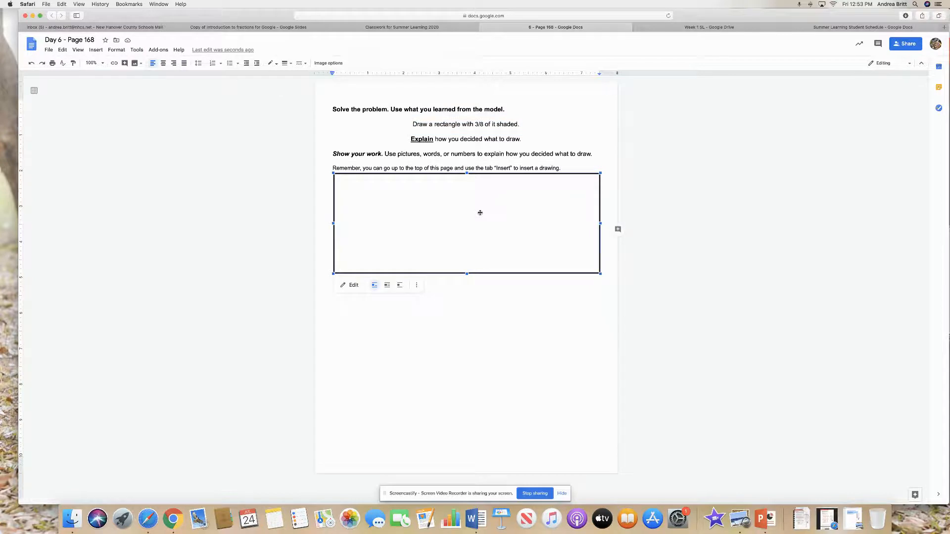
pyautogui.moveTo(342, 285)
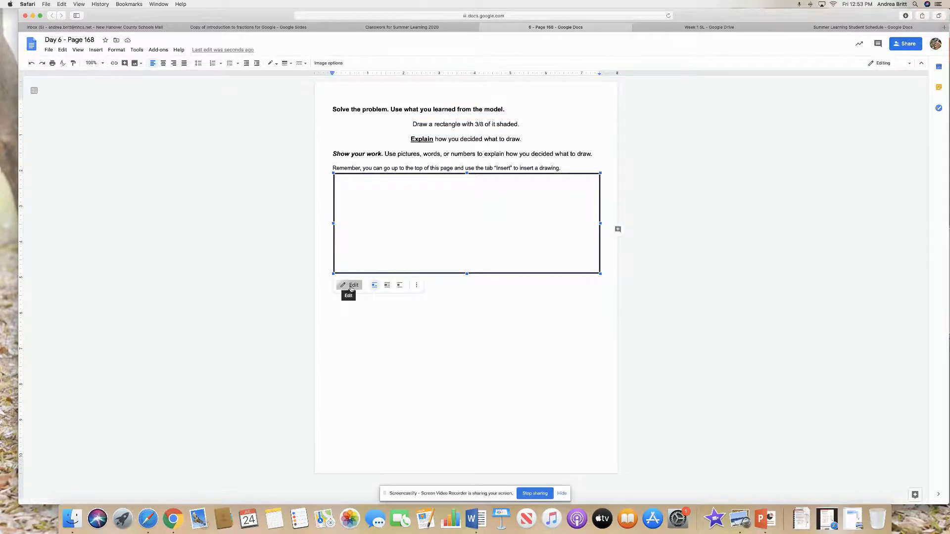
pyautogui.click(349, 285)
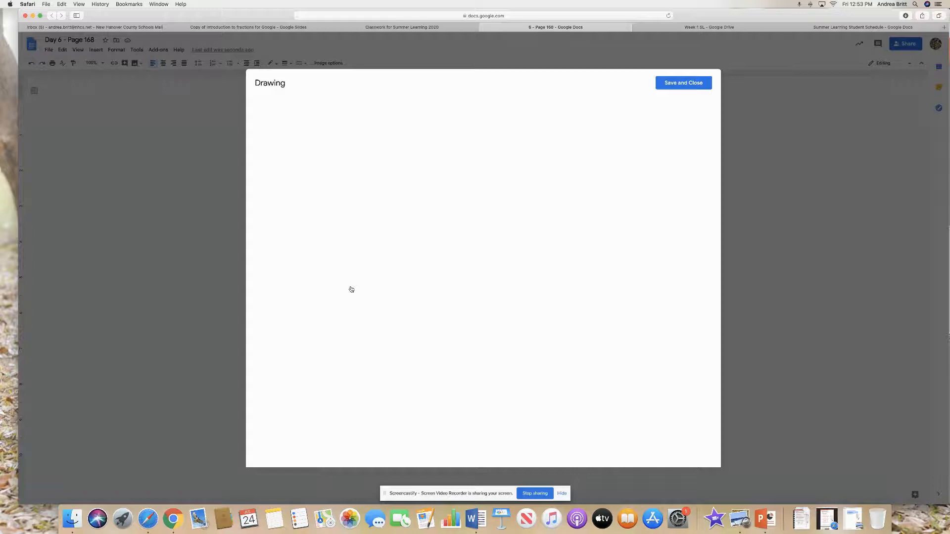
# Draw a vertical line down the rectangle's middle to split it into two halves, then deselect.
pyautogui.moveTo(347, 174); pyautogui.dragTo(618, 277)
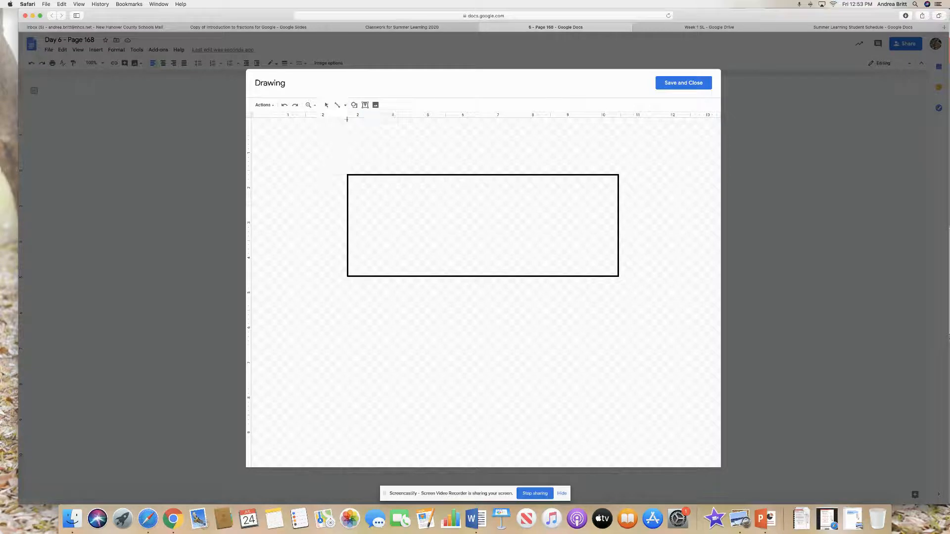
pyautogui.click(483, 226)
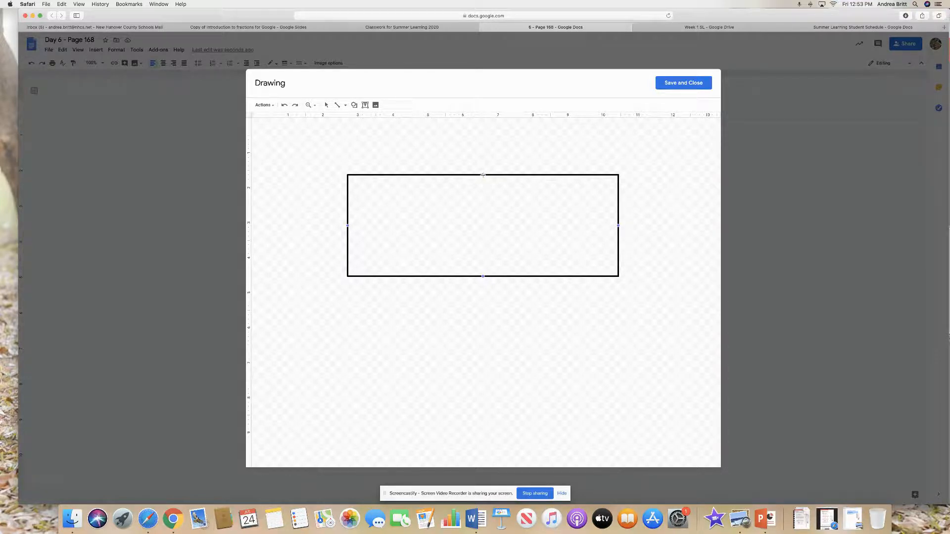
pyautogui.moveTo(483, 176); pyautogui.dragTo(482, 234)
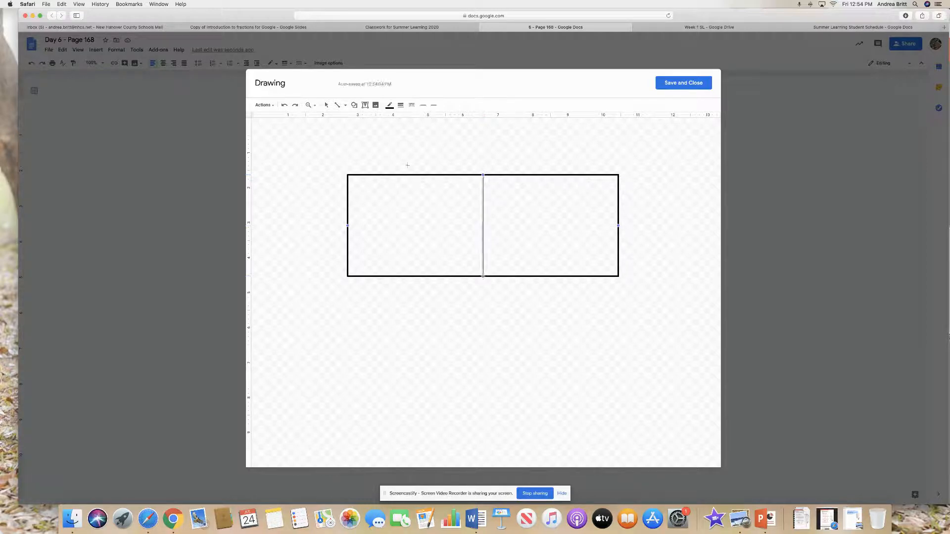
pyautogui.click(400, 105)
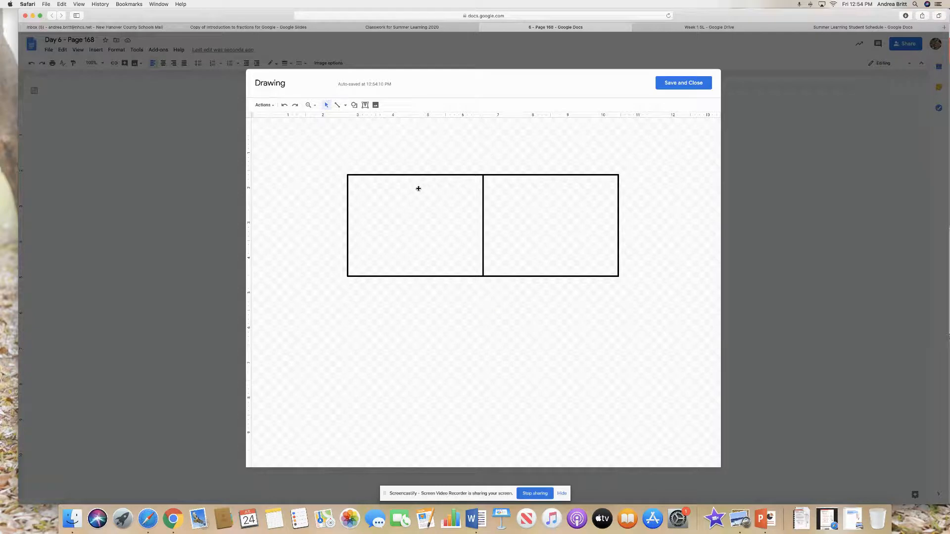
pyautogui.moveTo(384, 178)
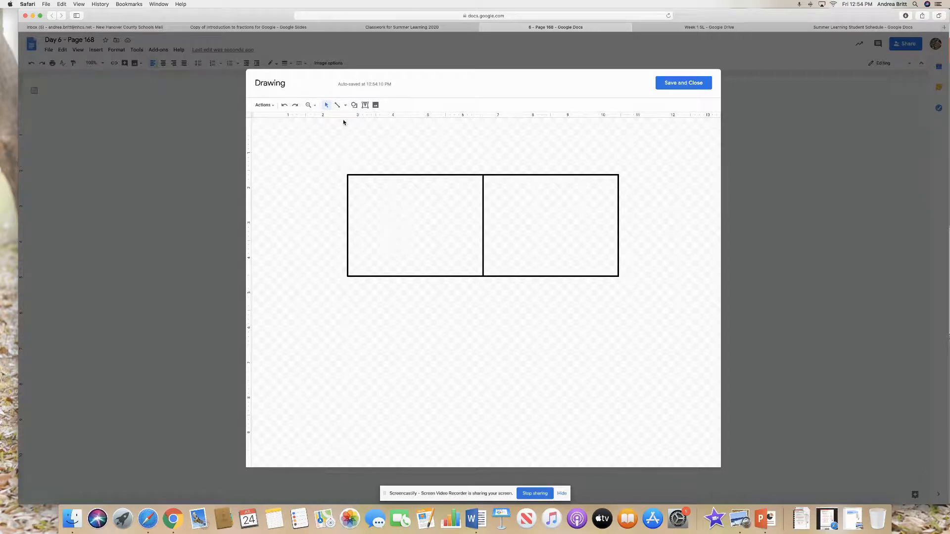
# Scribble freehand zigzags and a looping shape across the rectangle's left half.
pyautogui.click(345, 105)
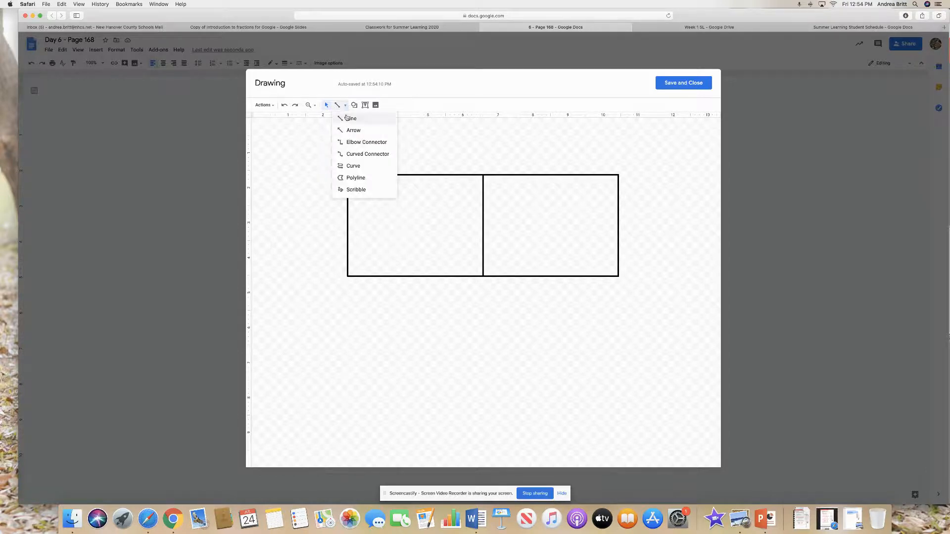
pyautogui.moveTo(354, 167)
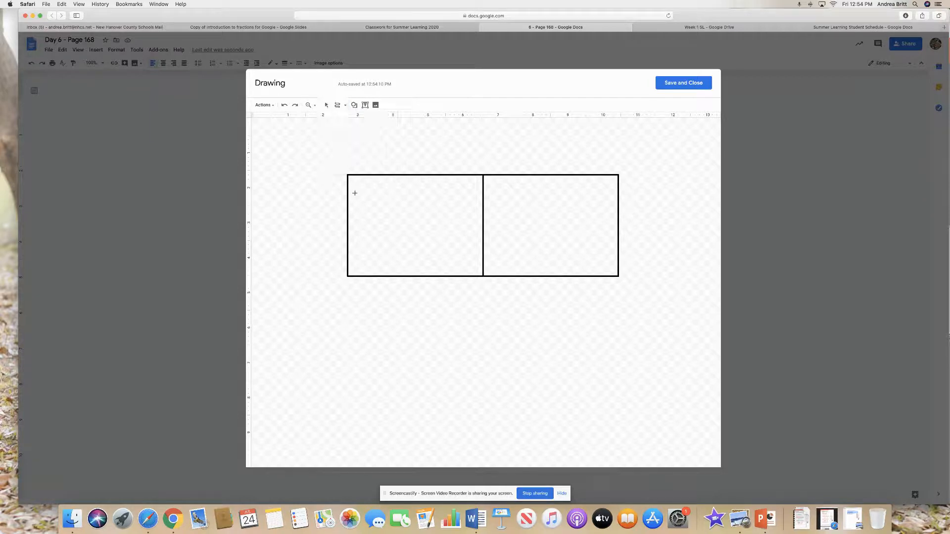
pyautogui.moveTo(355, 185); pyautogui.dragTo(354, 248)
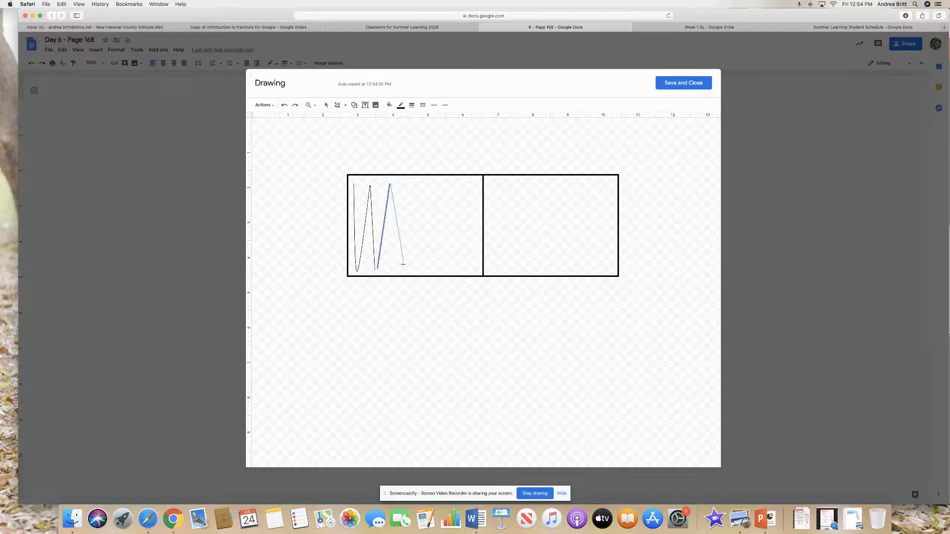
pyautogui.moveTo(403, 265); pyautogui.dragTo(420, 180)
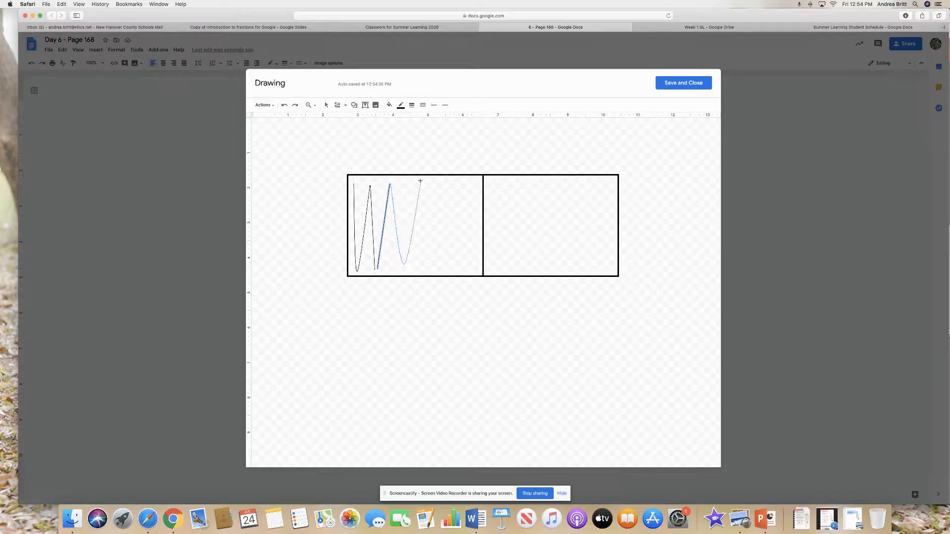
pyautogui.moveTo(419, 180); pyautogui.dragTo(422, 263)
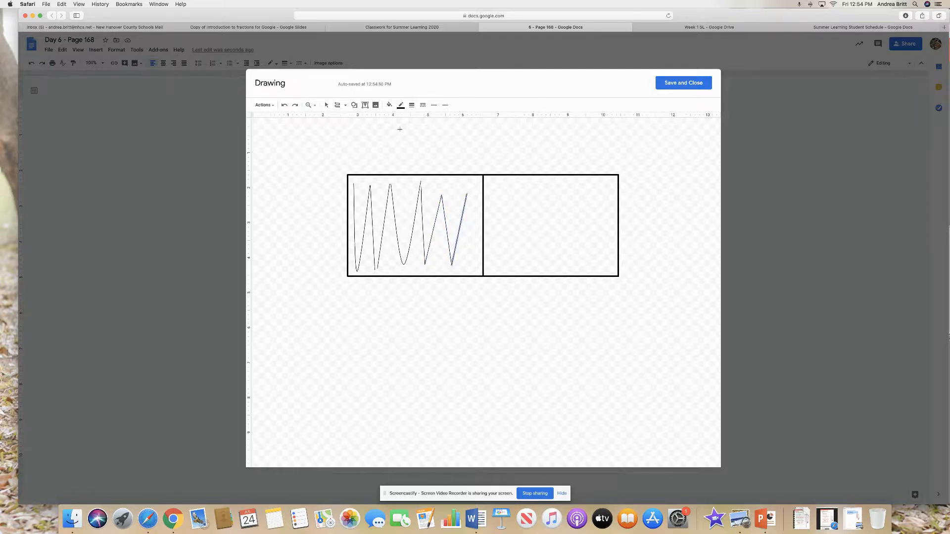
pyautogui.click(412, 105)
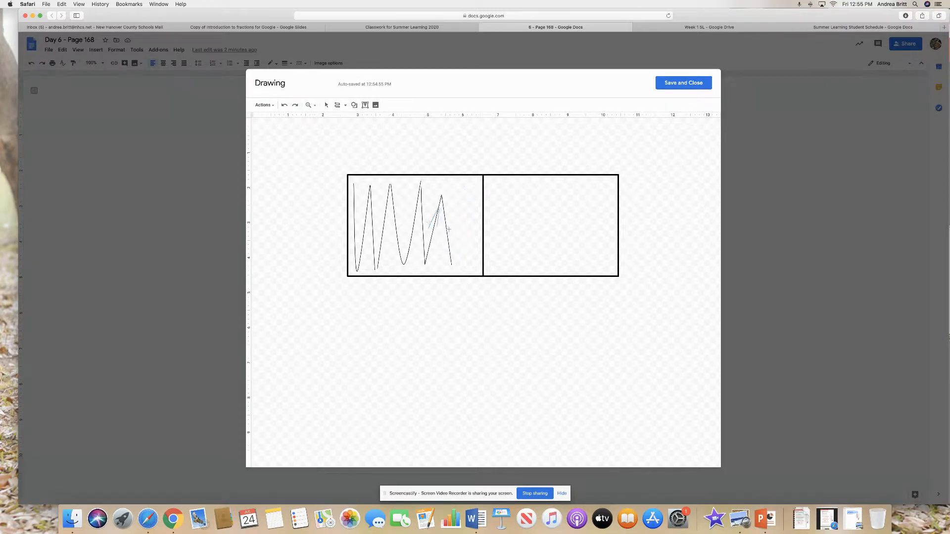
pyautogui.moveTo(441, 214); pyautogui.dragTo(442, 257)
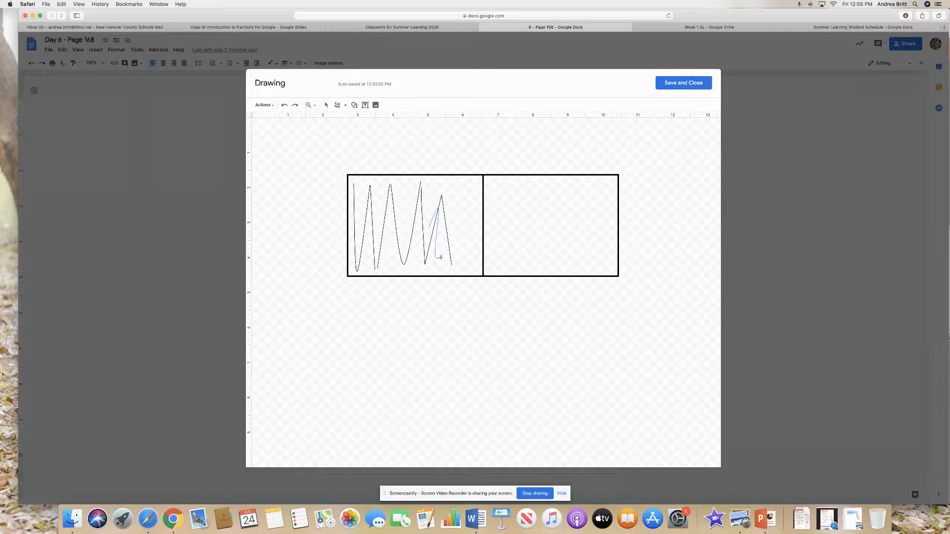
pyautogui.moveTo(441, 259); pyautogui.dragTo(459, 190)
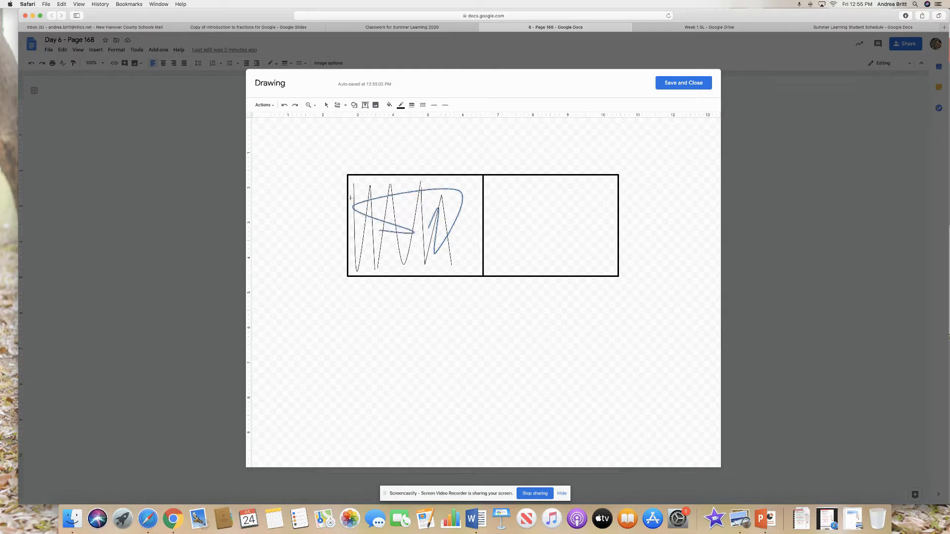
# Fill the looping scribble with red and save the drawing back into the worksheet.
pyautogui.click(390, 105)
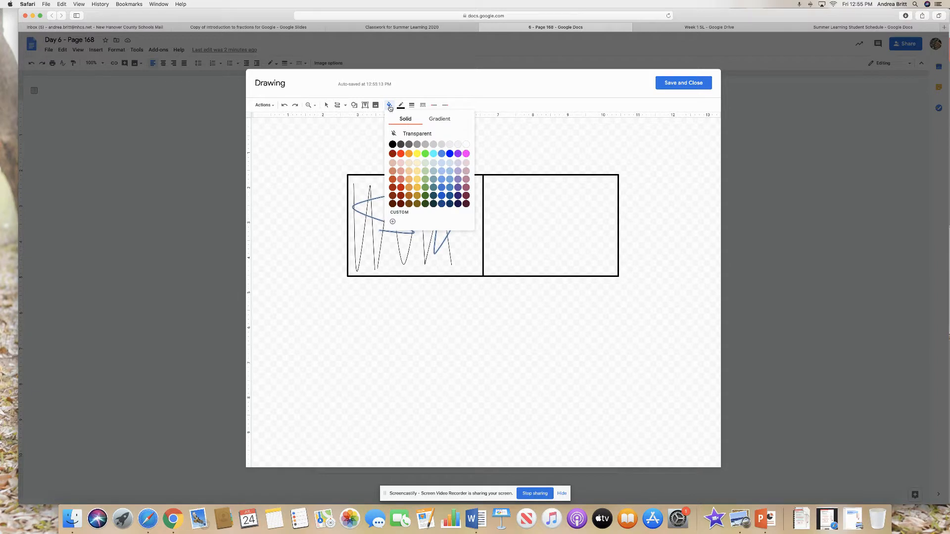
pyautogui.click(391, 152)
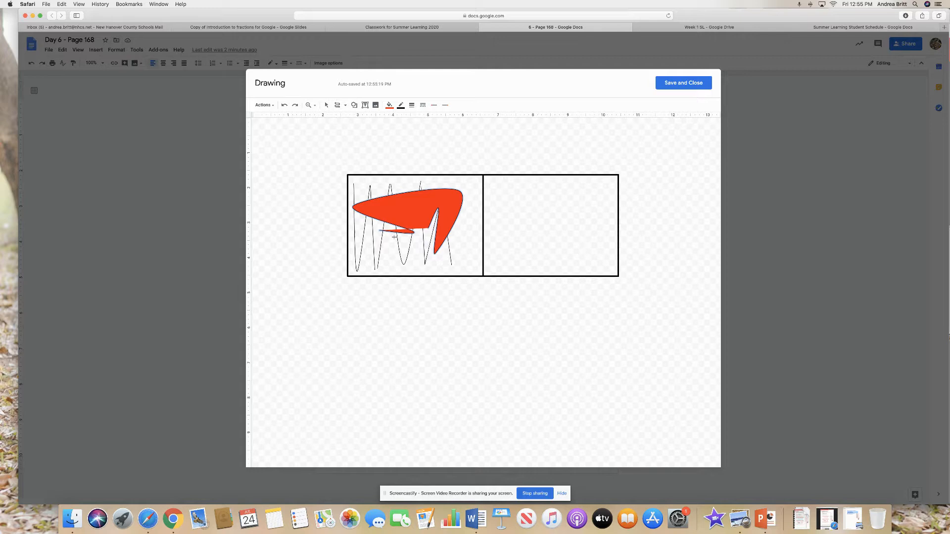
pyautogui.moveTo(414, 201)
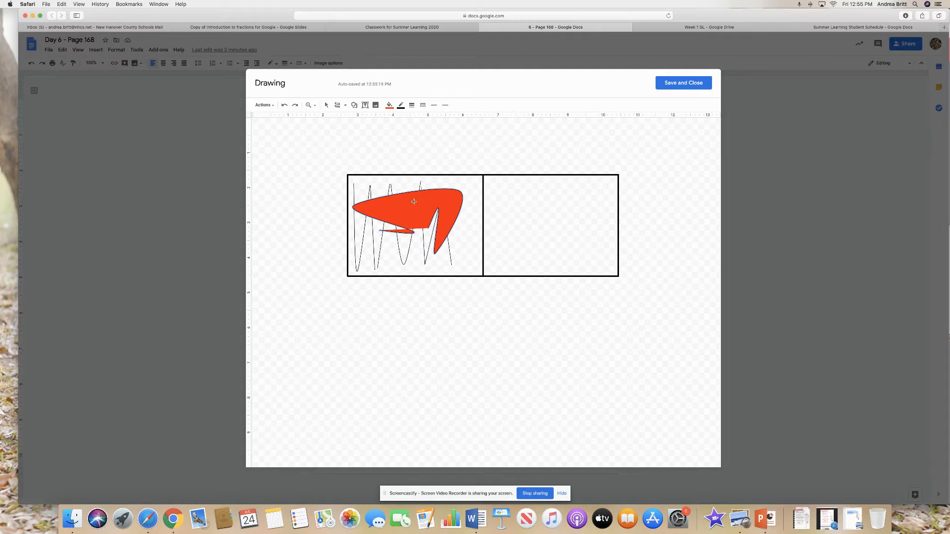
pyautogui.moveTo(629, 76)
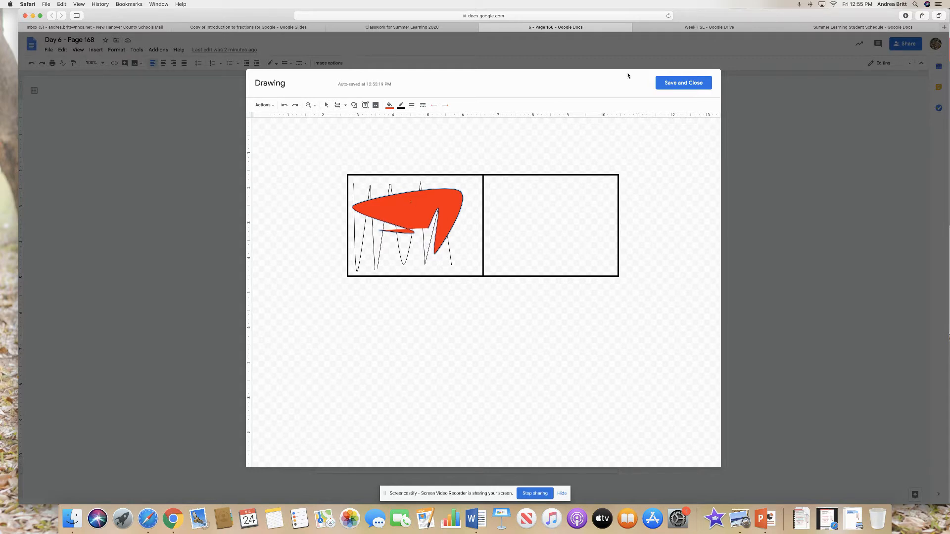
pyautogui.click(683, 82)
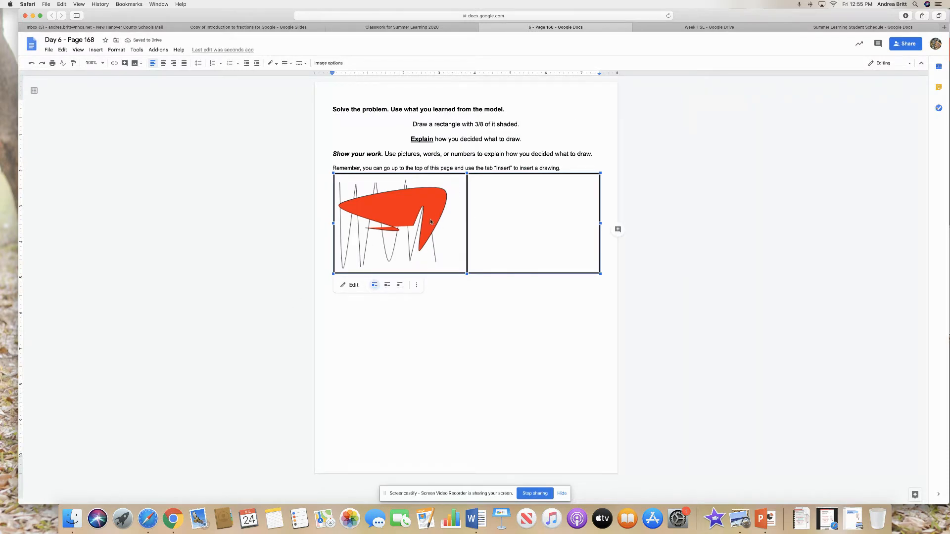
pyautogui.moveTo(400, 231)
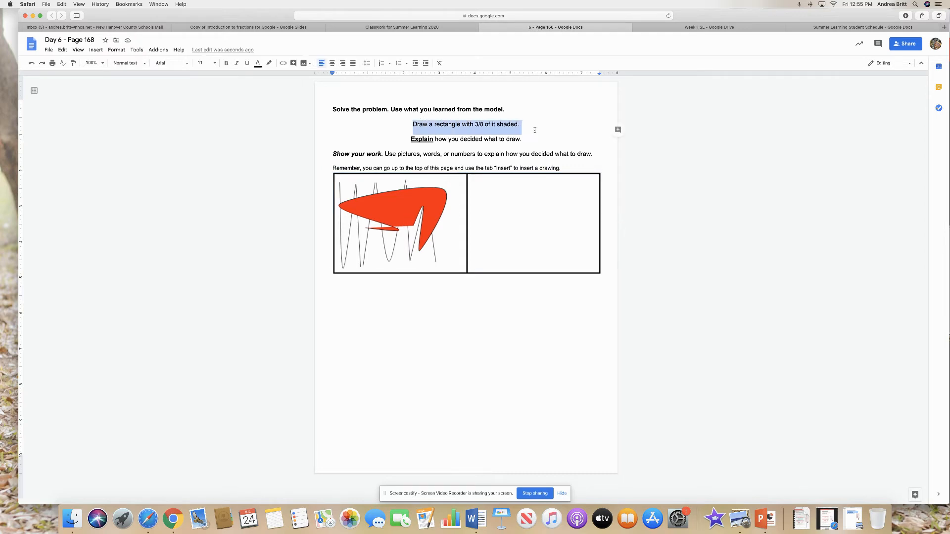
pyautogui.click(399, 223)
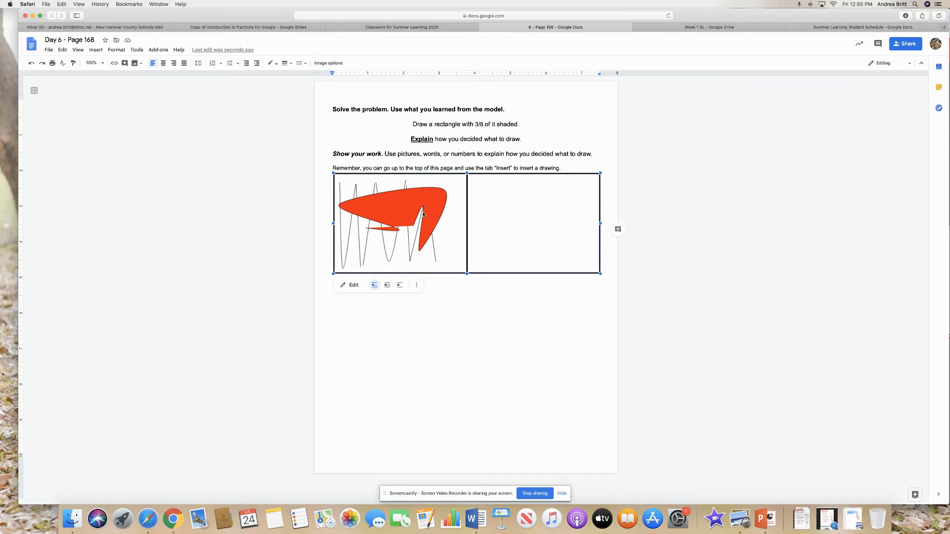
pyautogui.moveTo(798, 54)
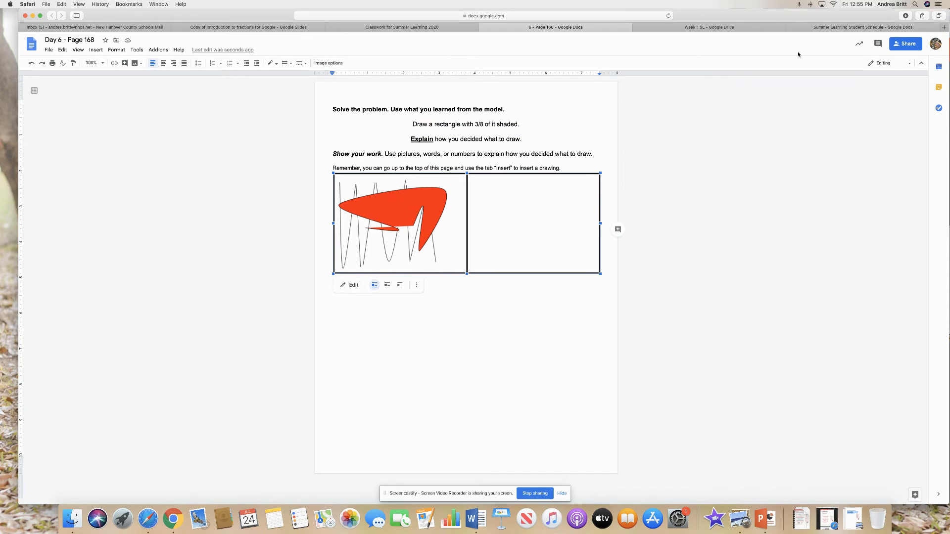